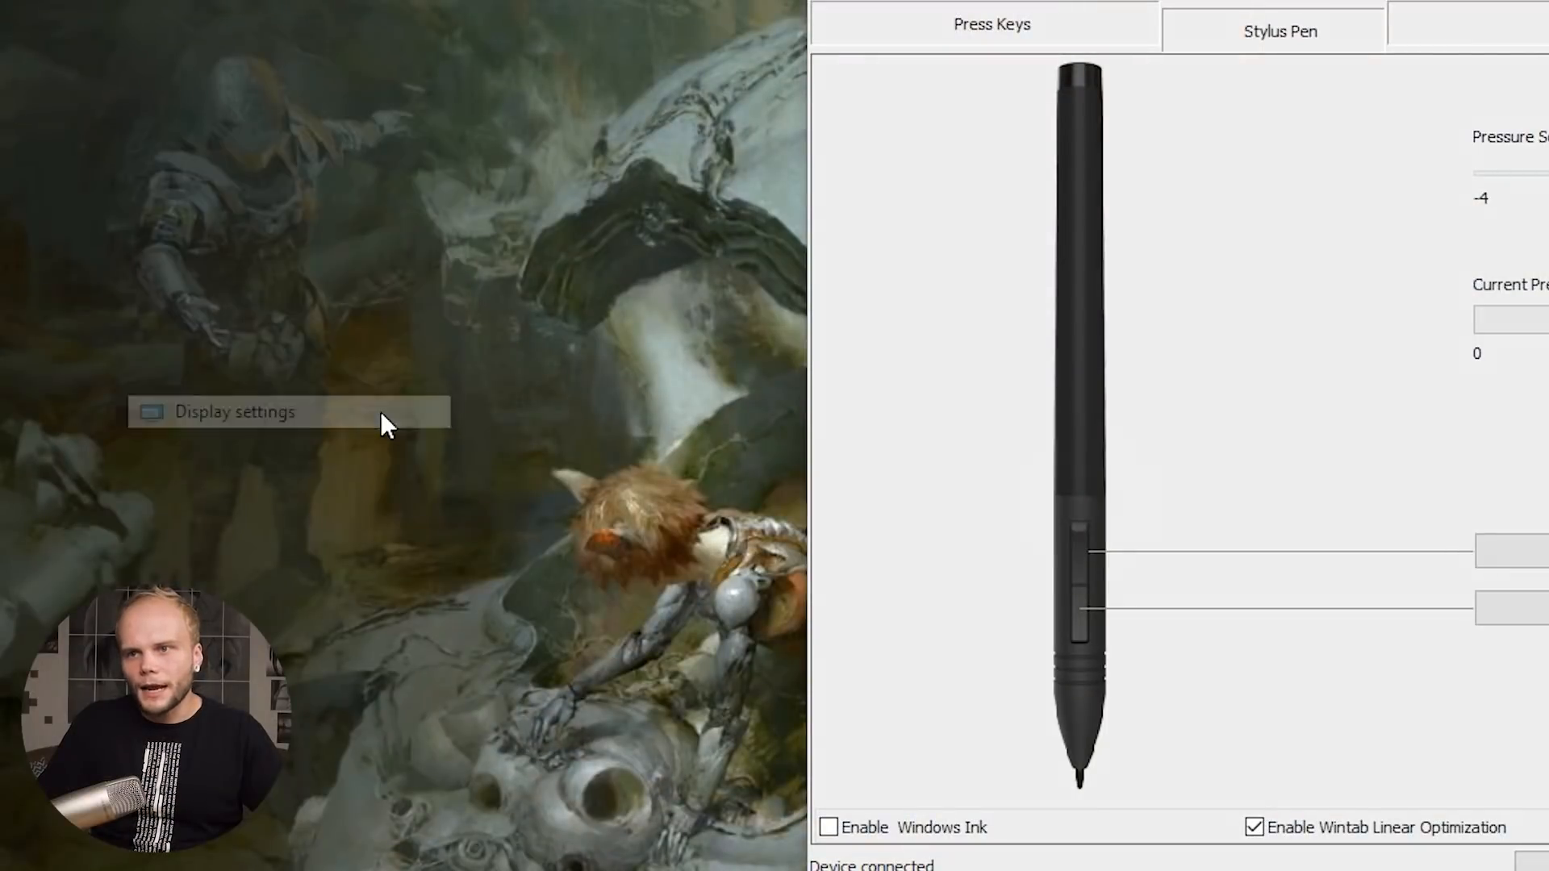
Step: Open Windows Display settings from the desktop context menu to reach the Scale and layout options
click(234, 412)
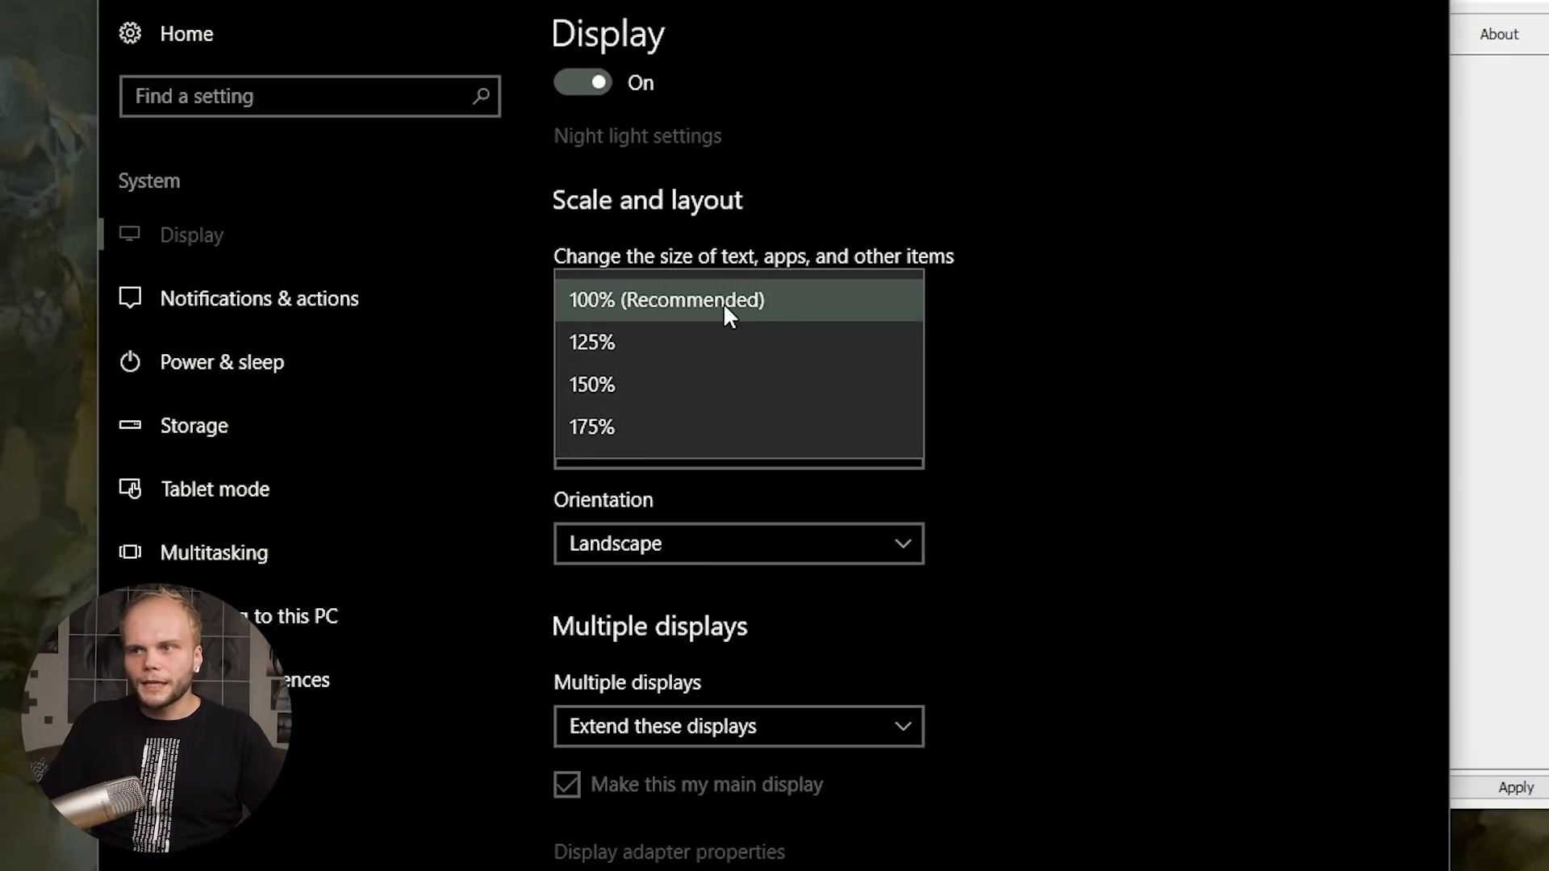
mouse_move(627, 267)
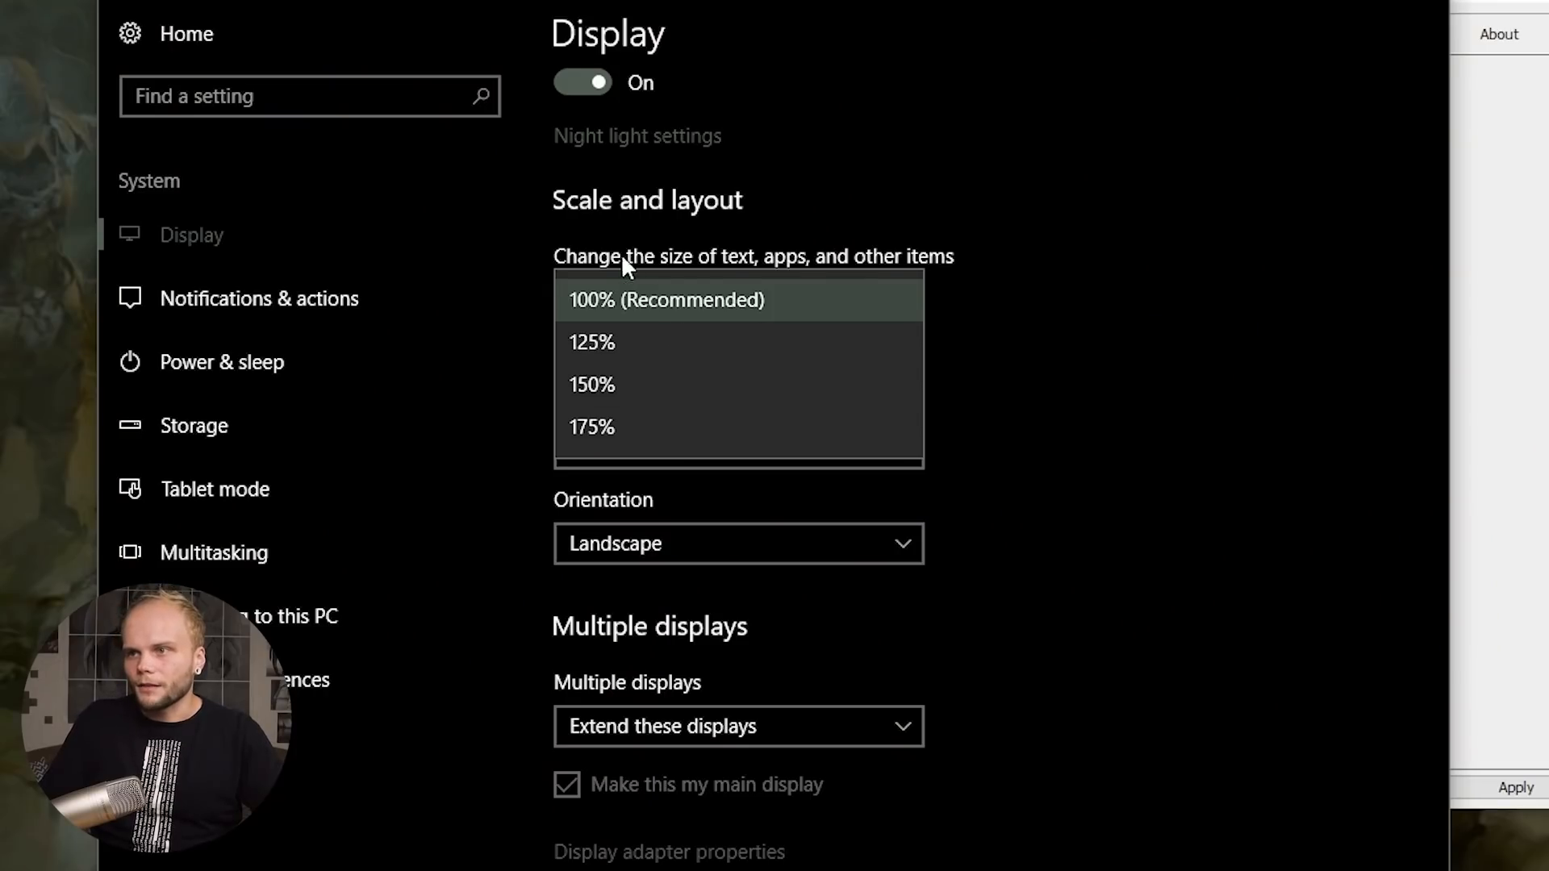
mouse_move(633, 384)
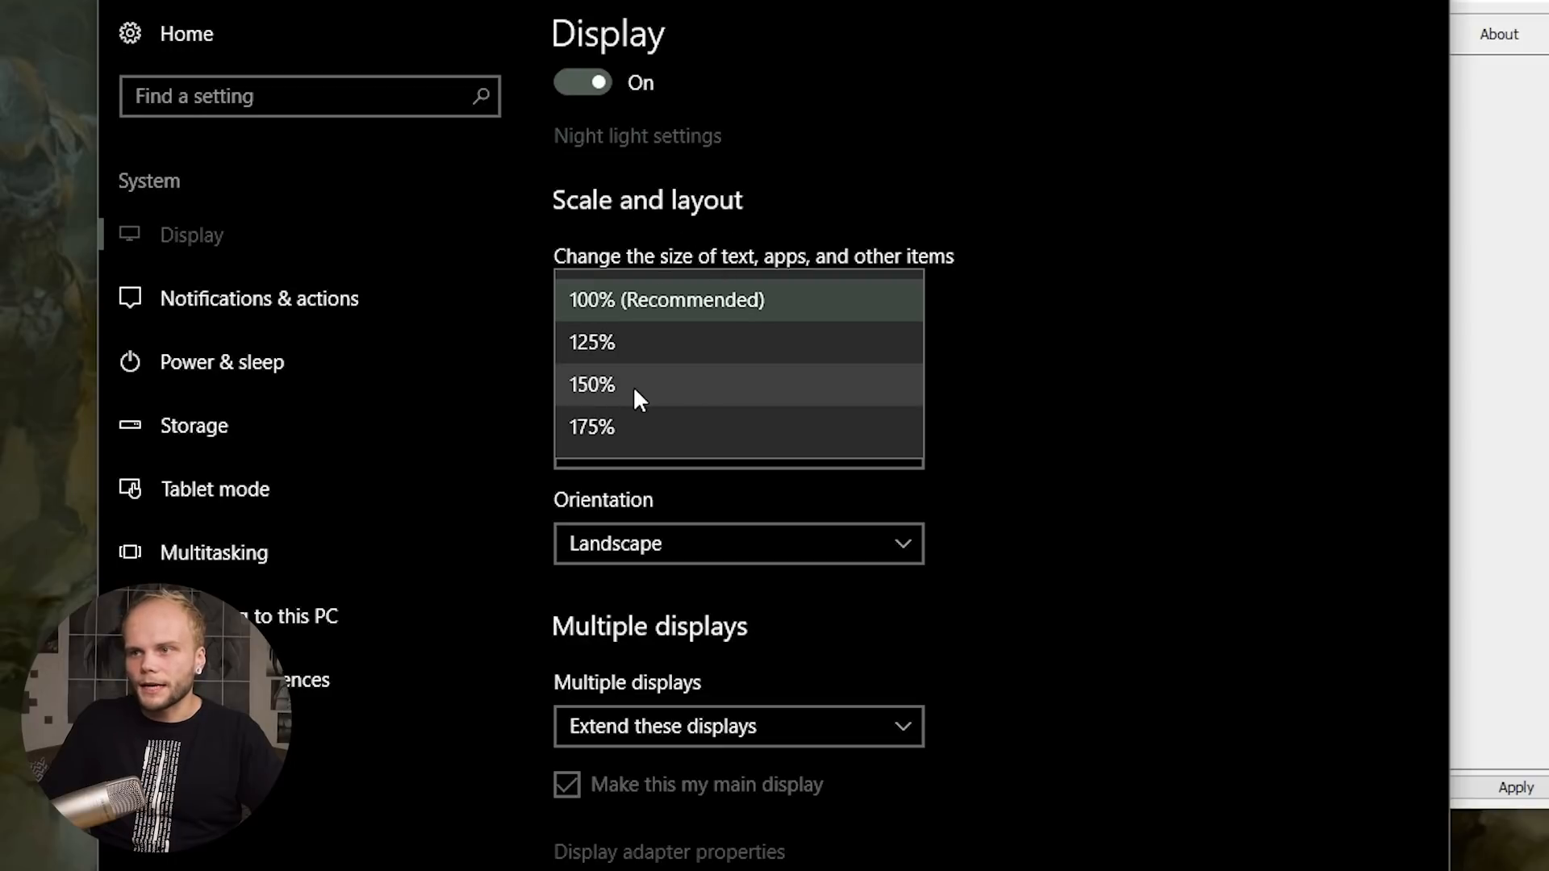